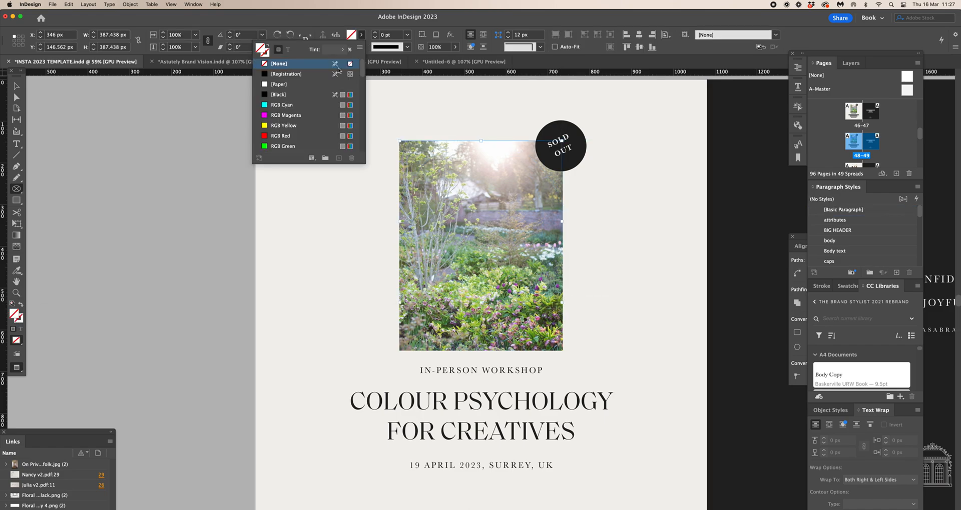
Step: Pick white as the fill colour for a circle over the photo's top edge
{"action": "left_click", "coordinate": [280, 84]}
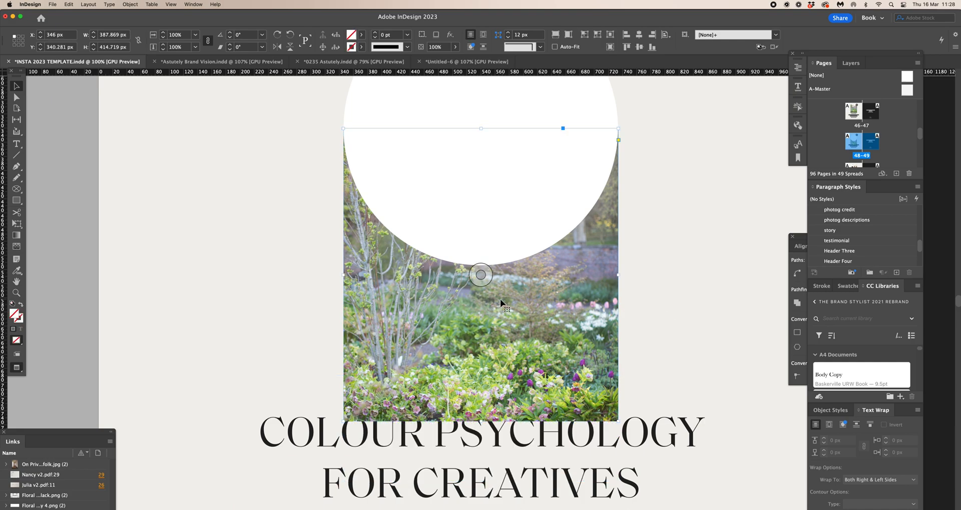
Step: Align the circle with the rectangle and size it to the rectangle's width
{"action": "left_click", "coordinate": [358, 47]}
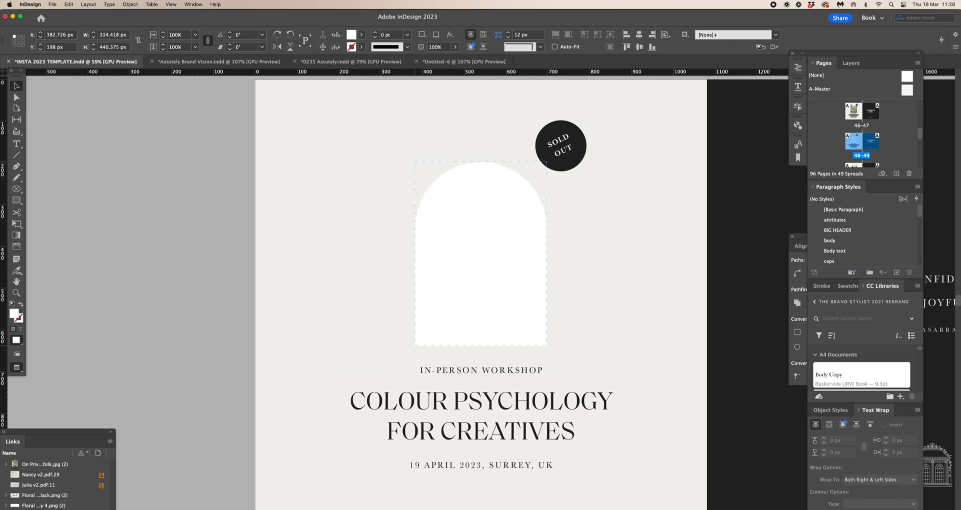
Step: Select the circle and rectangle and combine them with Pathfinder Add
{"action": "left_click", "coordinate": [193, 4]}
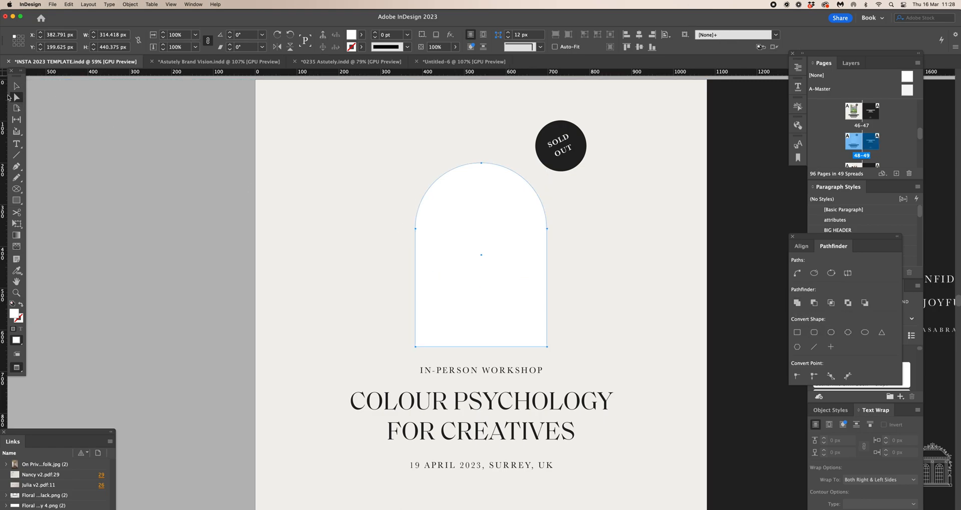
{"action": "mouse_move", "coordinate": [360, 91]}
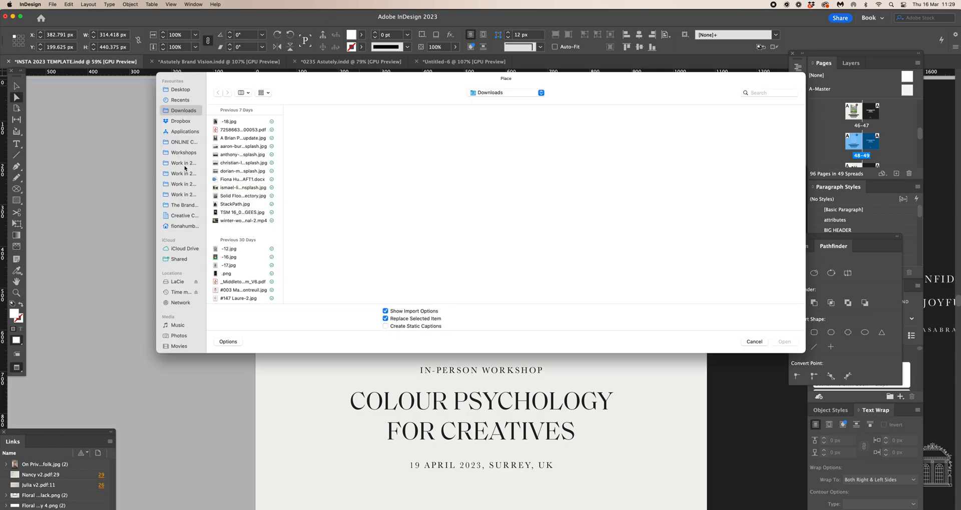
Step: Open 2022-04-20-brand-stylist-117.jpg from Marketing > Brand Stylist April 2022 > Wed Resolution
{"action": "left_click", "coordinate": [183, 183]}
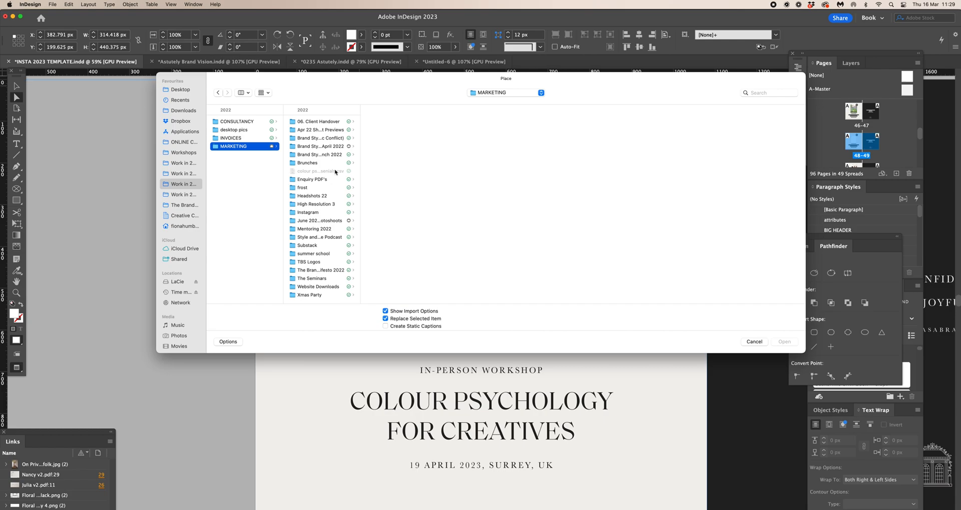
{"action": "left_click", "coordinate": [319, 145]}
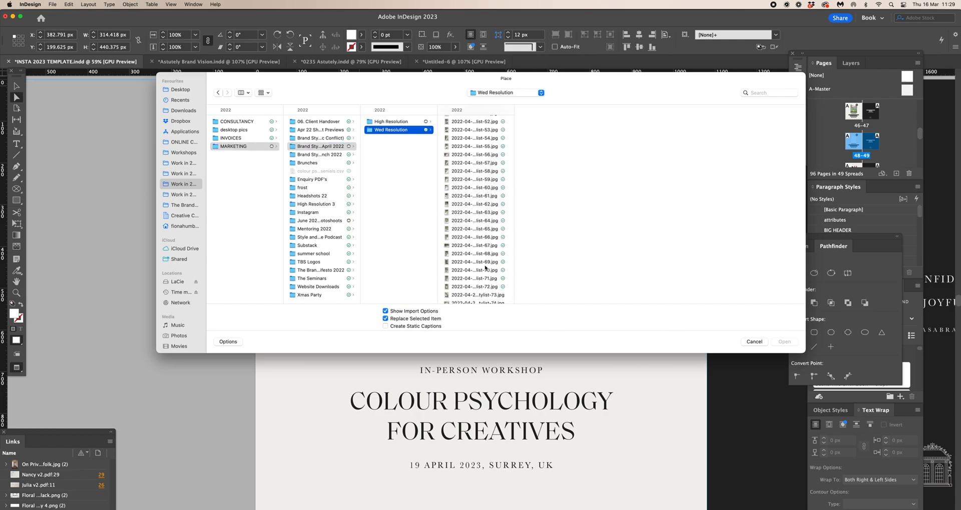
{"action": "left_click", "coordinate": [475, 239]}
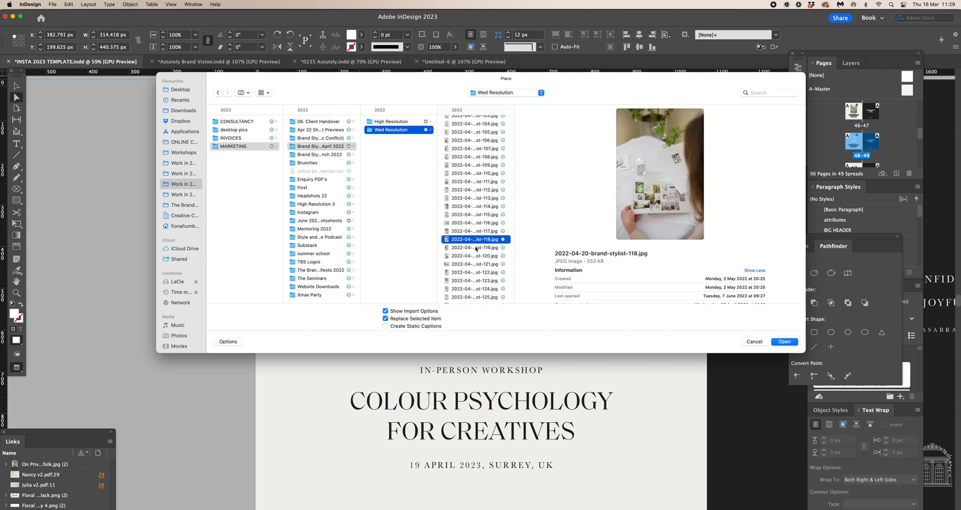
{"action": "left_click", "coordinate": [783, 342]}
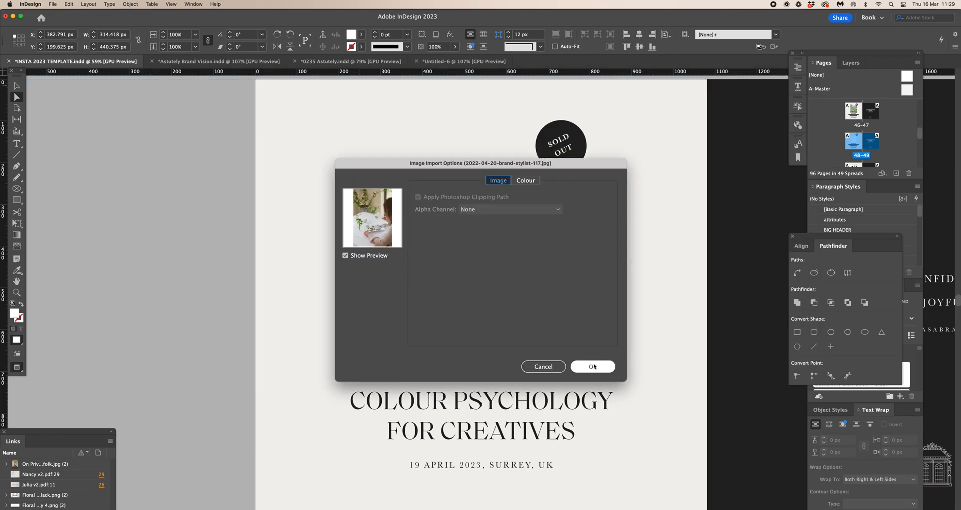